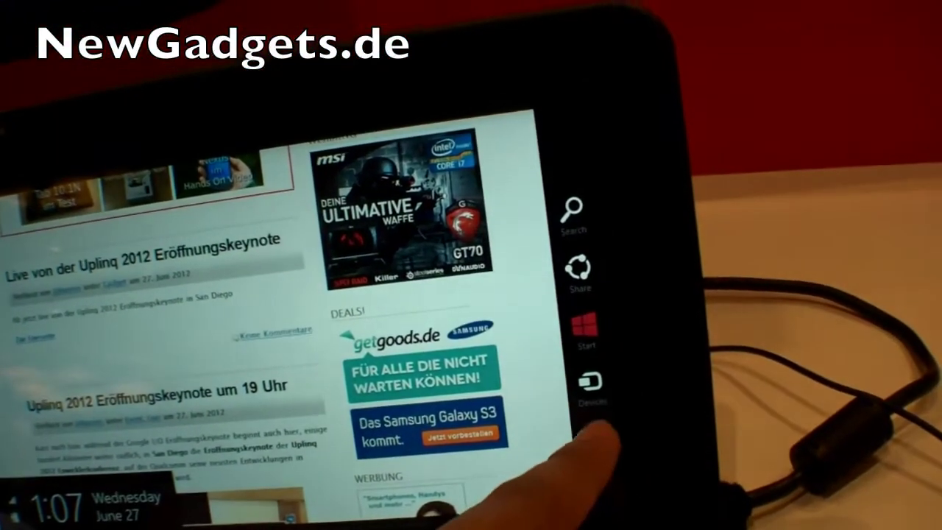
- Bring up the Charms bar and clock over the newgadgets.de page in Internet Explorer
{"action": "left_click", "coordinate": [594, 384]}
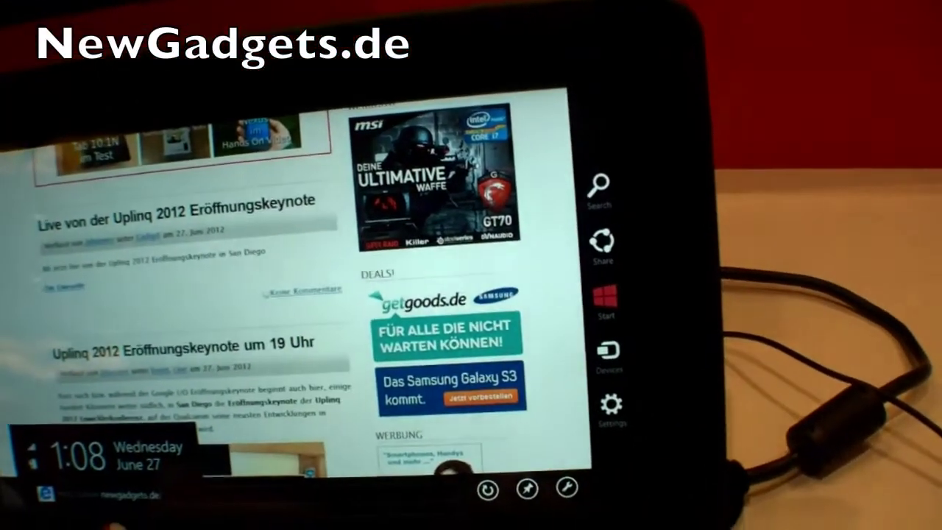
- Use the Search charm scoped first to Internet Explorer, then to the Mail app
{"action": "left_click", "coordinate": [601, 182]}
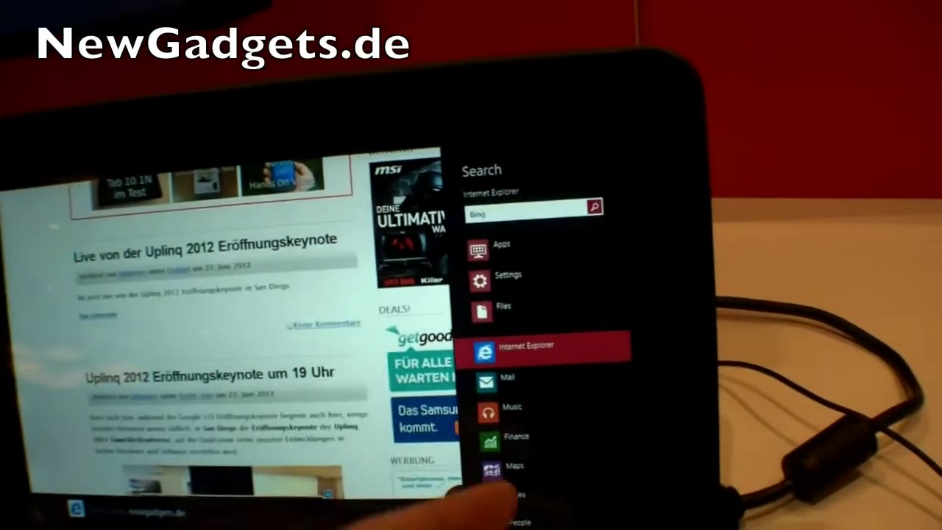
{"action": "left_click", "coordinate": [493, 244]}
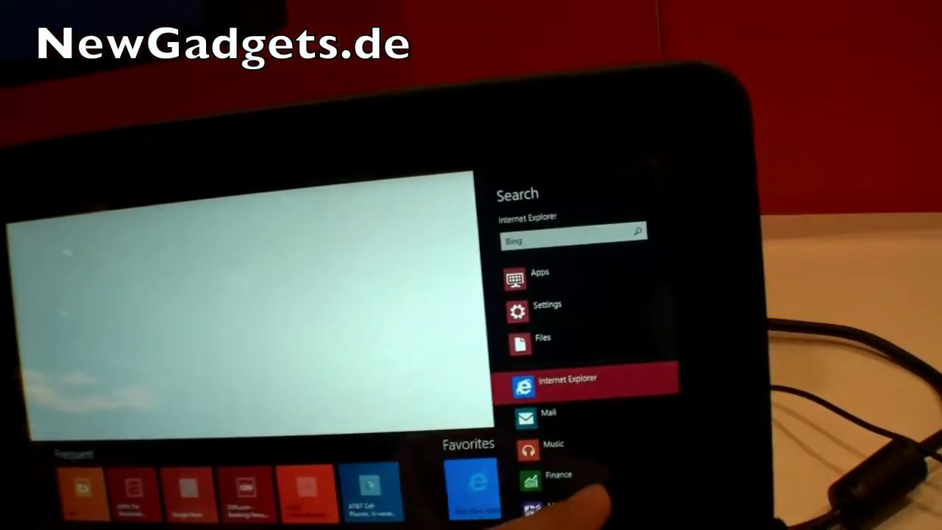
{"action": "left_click", "coordinate": [546, 413]}
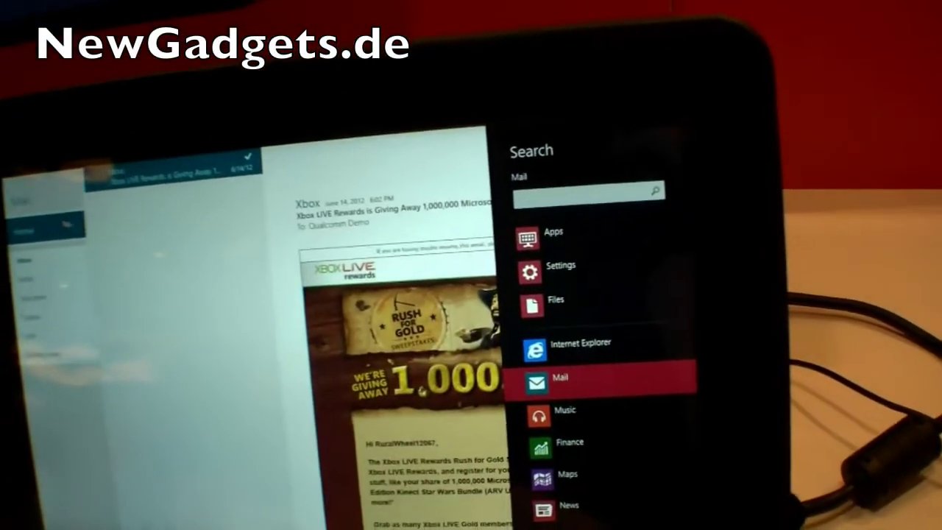